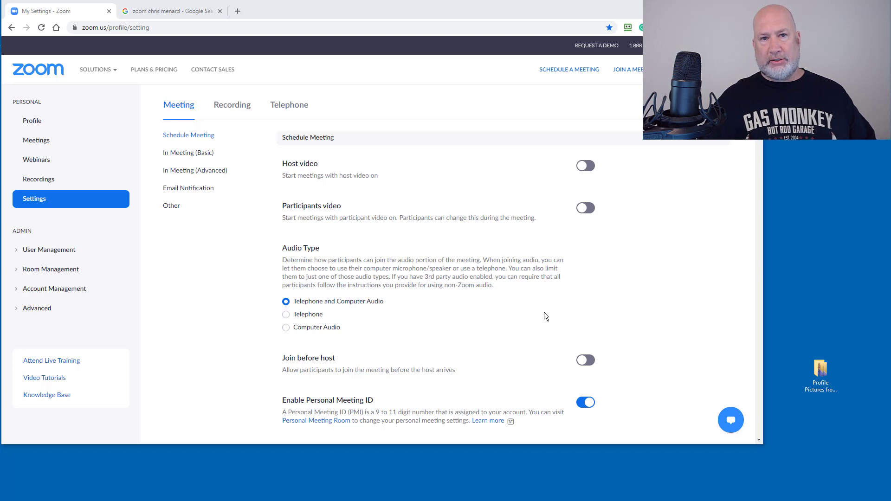
{"action": "mouse_move", "coordinate": [45, 185]}
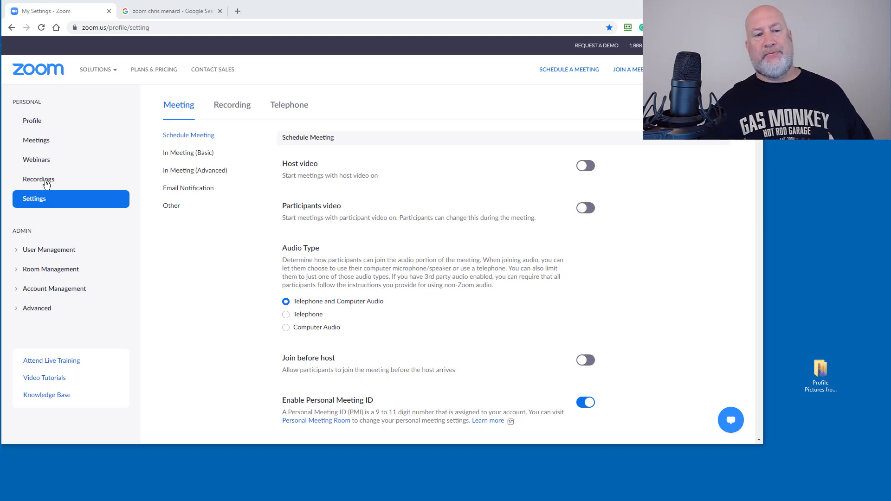
- Reload the account's meeting settings page and scroll down toward the 'wait' matches
{"action": "left_click", "coordinate": [38, 179]}
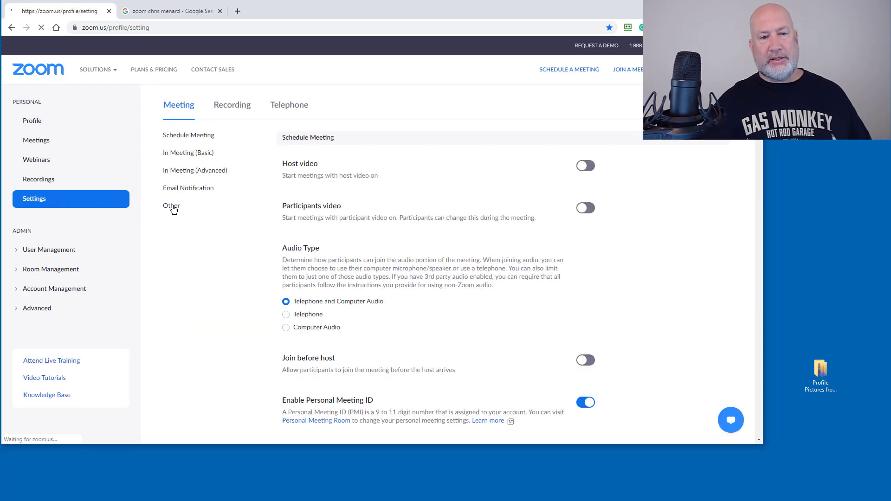
{"action": "scroll", "scroll_direction": "down", "scroll_amount": 3}
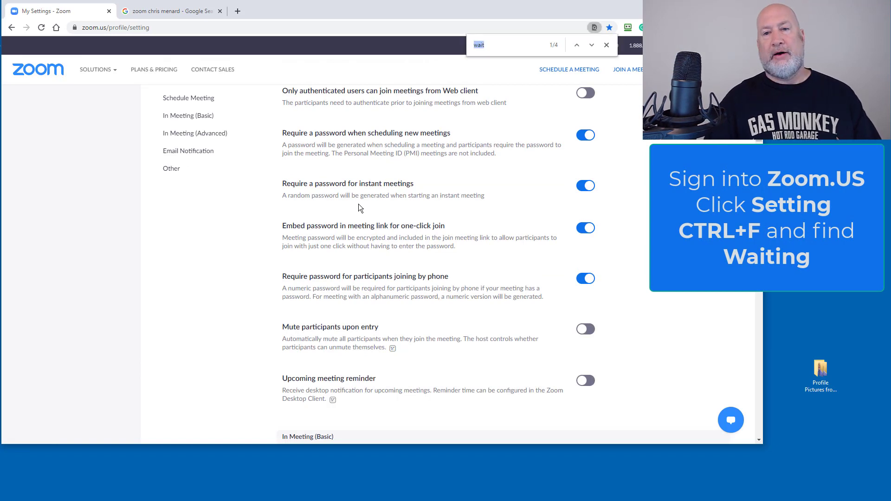
- Toggle Waiting room off, then reset it and confirm to restore the enabled default
{"action": "scroll", "scroll_direction": "down", "scroll_amount": 3}
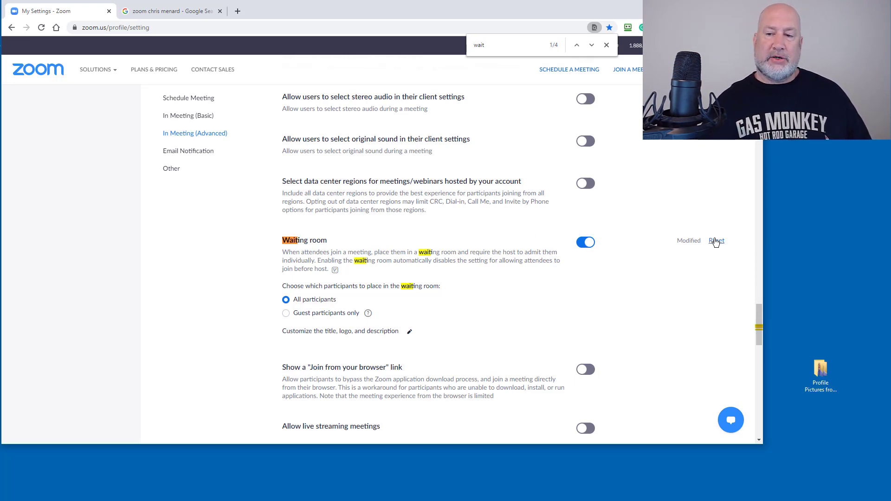
{"action": "left_click", "coordinate": [716, 240]}
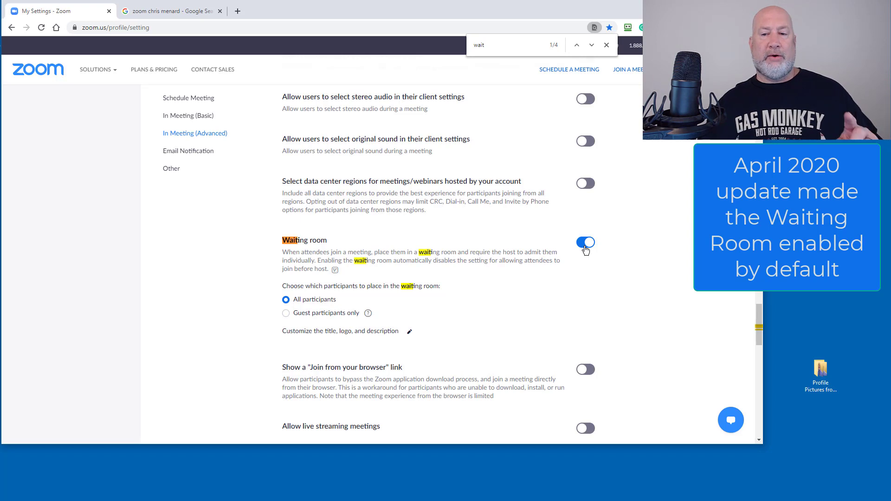
{"action": "left_click", "coordinate": [585, 243]}
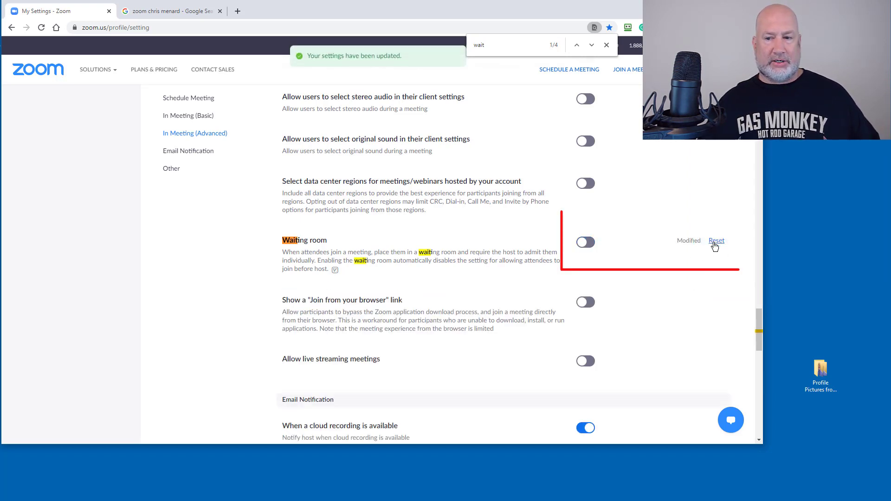
{"action": "left_click", "coordinate": [716, 241]}
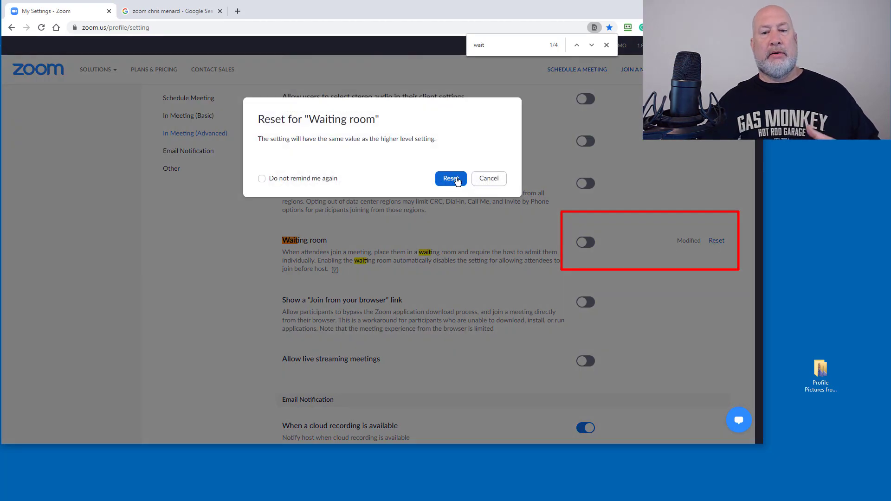
{"action": "left_click", "coordinate": [450, 178]}
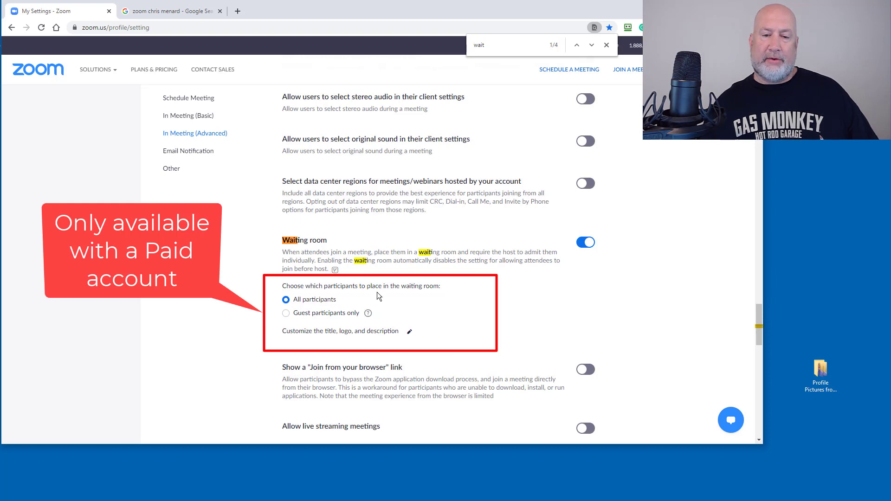
{"action": "mouse_move", "coordinate": [306, 341]}
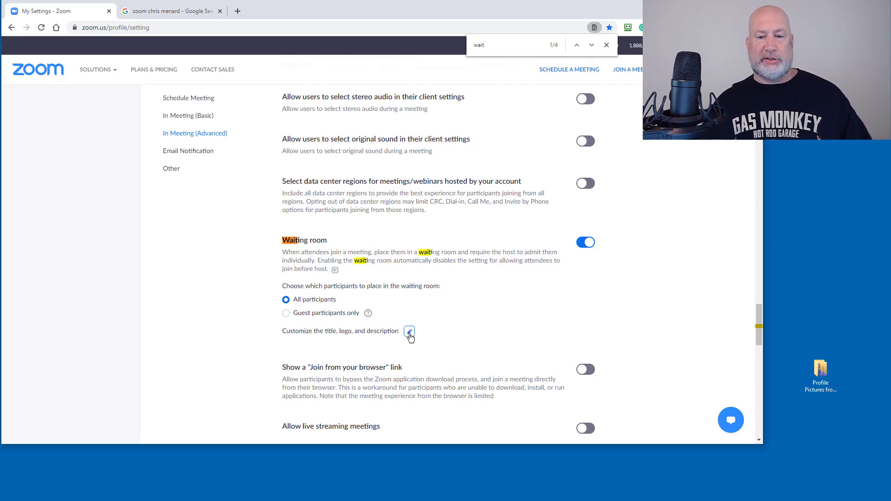
- Open the editor for the waiting room title, logo and description
{"action": "left_click", "coordinate": [409, 332]}
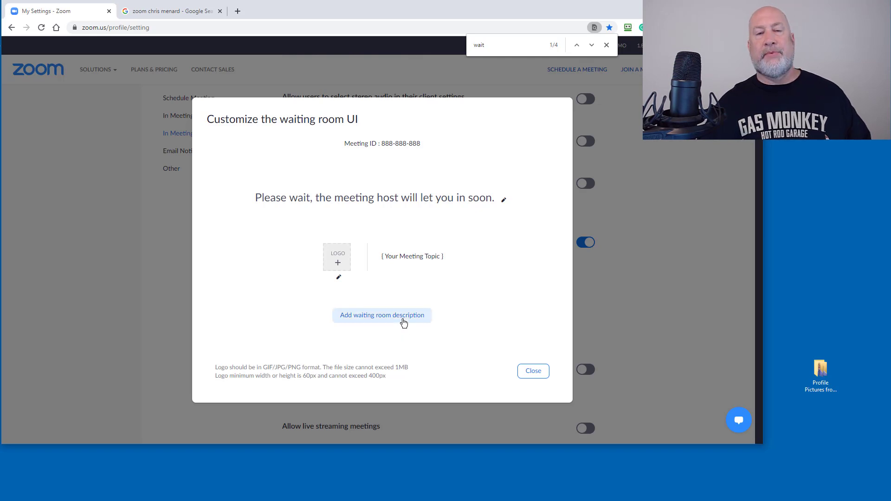
{"action": "mouse_move", "coordinate": [377, 299]}
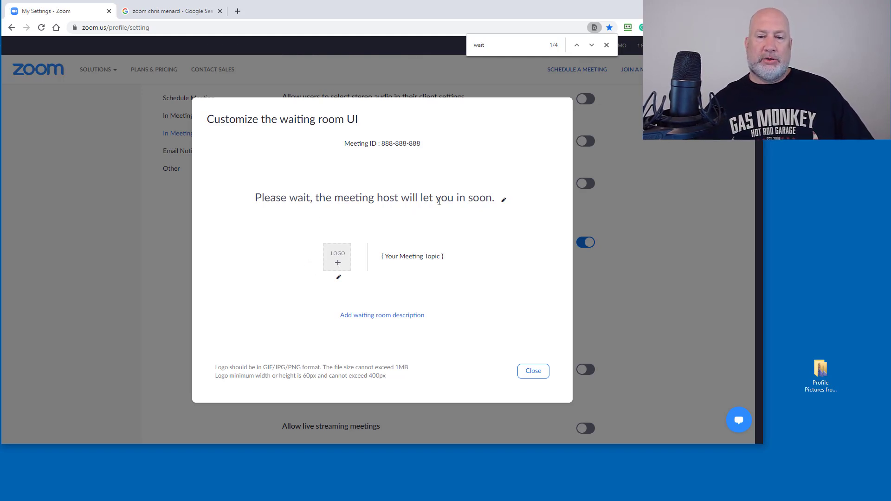
{"action": "left_click", "coordinate": [502, 199]}
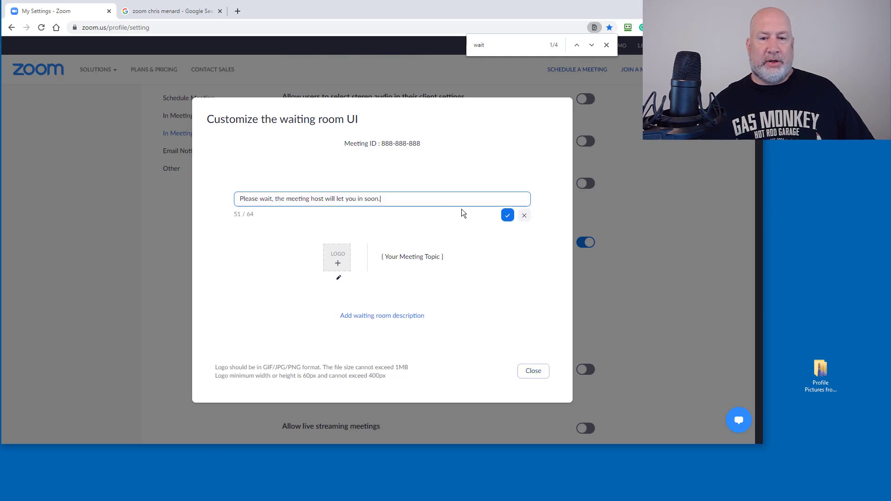
{"action": "mouse_move", "coordinate": [295, 197]}
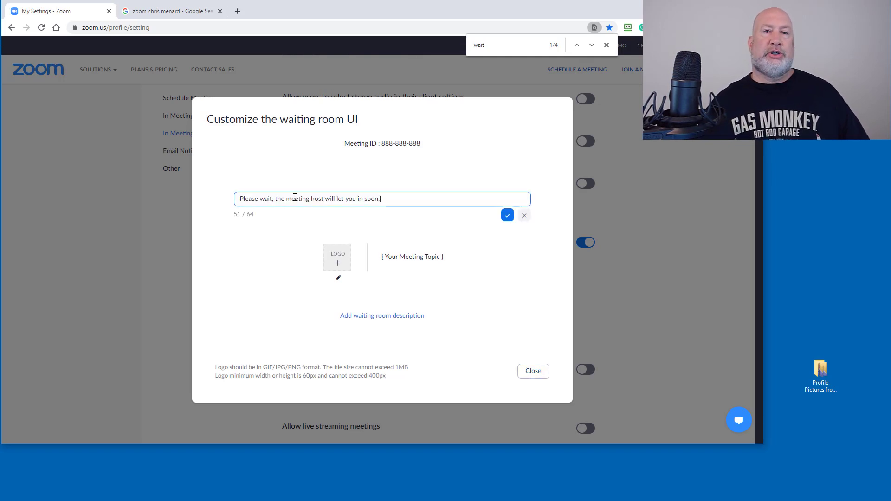
{"action": "left_click", "coordinate": [507, 215]}
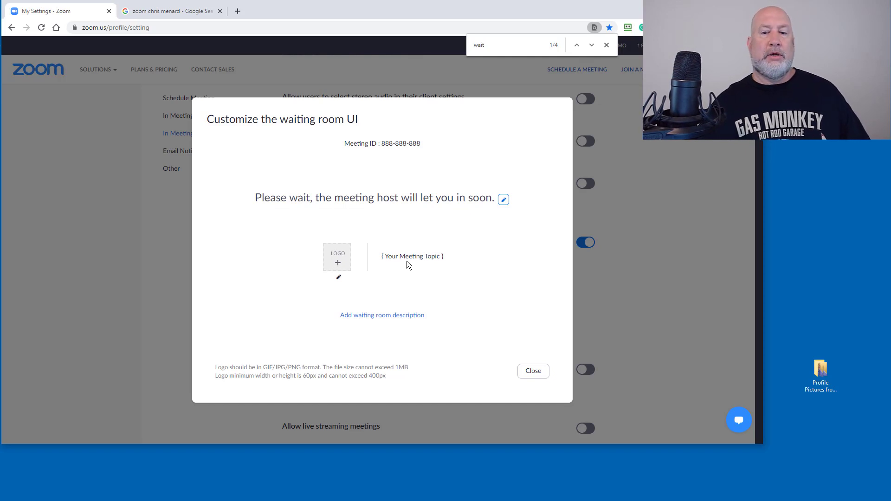
{"action": "mouse_move", "coordinate": [411, 260]}
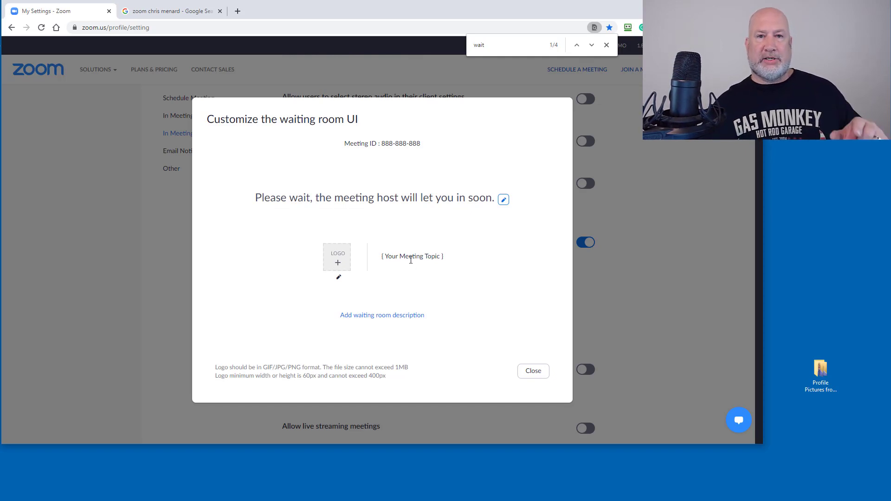
{"action": "mouse_move", "coordinate": [344, 286]}
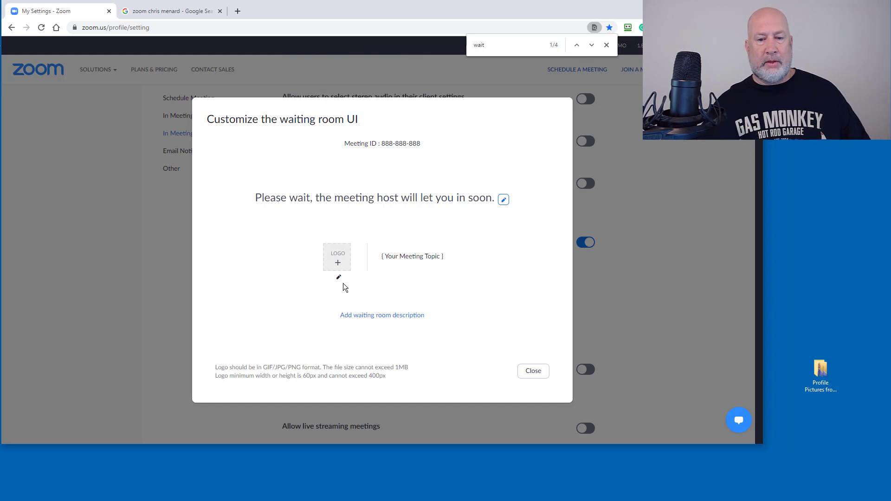
{"action": "mouse_move", "coordinate": [338, 277]}
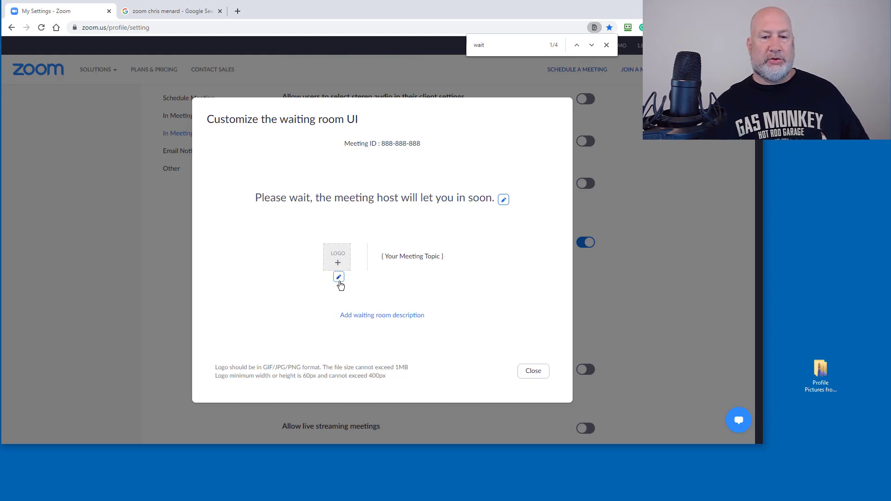
- Try the colourful logo image, then the smaller square headshot, as the waiting room logo
{"action": "left_click", "coordinate": [338, 276]}
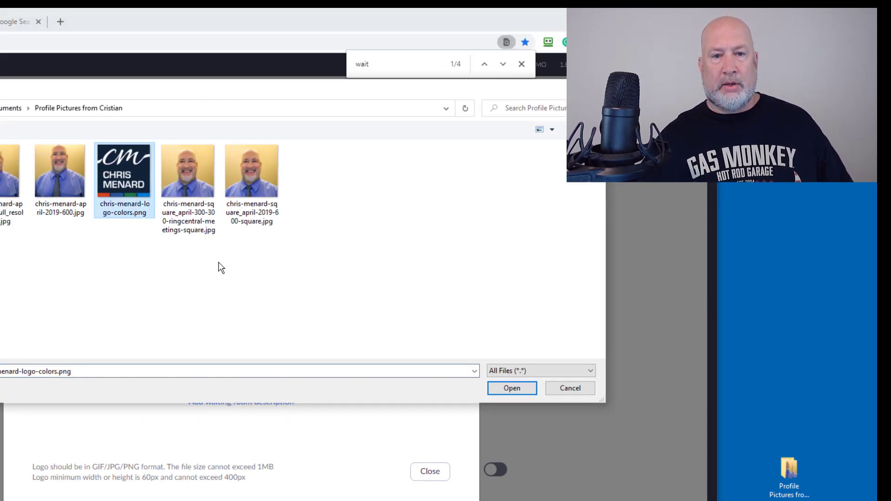
{"action": "left_click", "coordinate": [511, 388]}
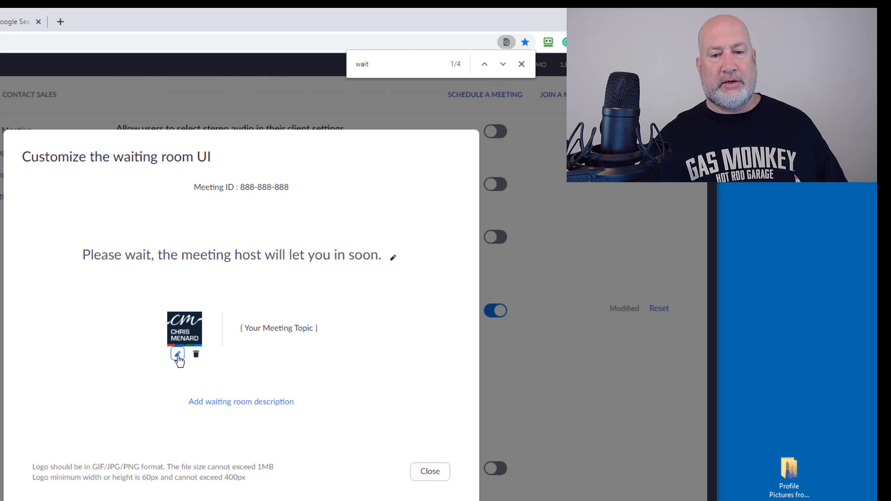
{"action": "left_click", "coordinate": [177, 355]}
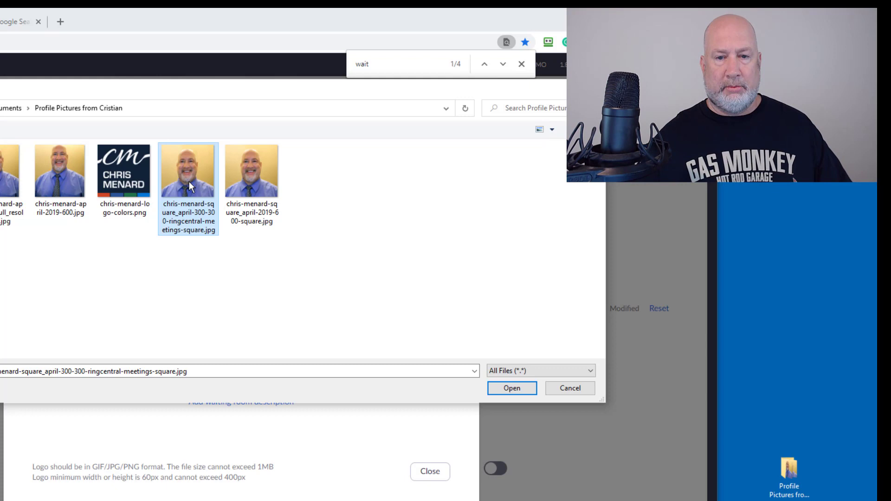
{"action": "left_click", "coordinate": [511, 388]}
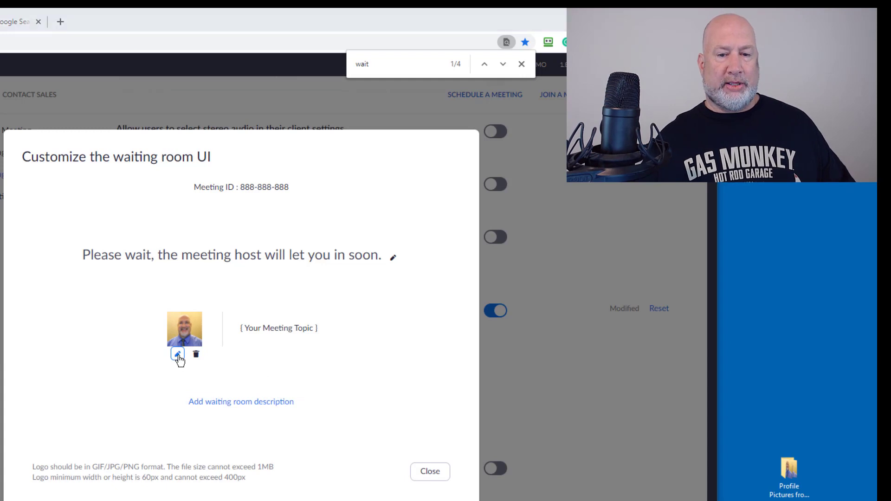
- Swap the logo again, ending with the CM Chris Menard brand logo
{"action": "left_click", "coordinate": [177, 353]}
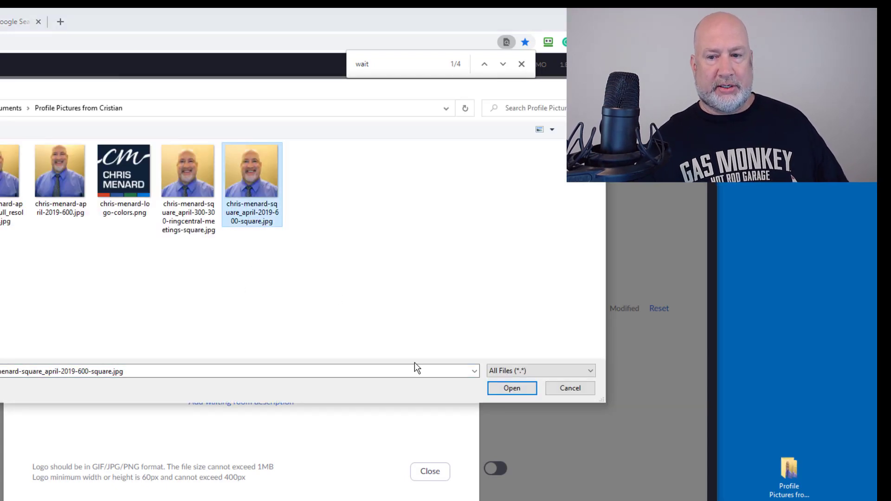
{"action": "left_click", "coordinate": [511, 388]}
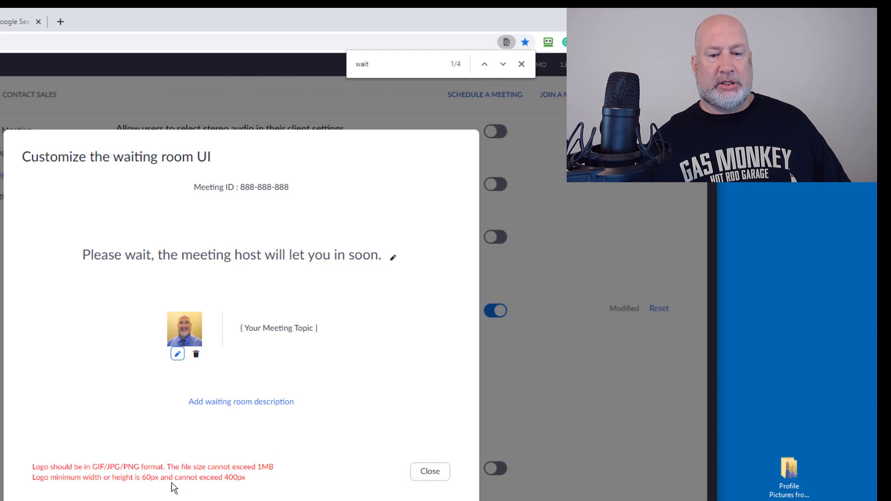
{"action": "mouse_move", "coordinate": [231, 488]}
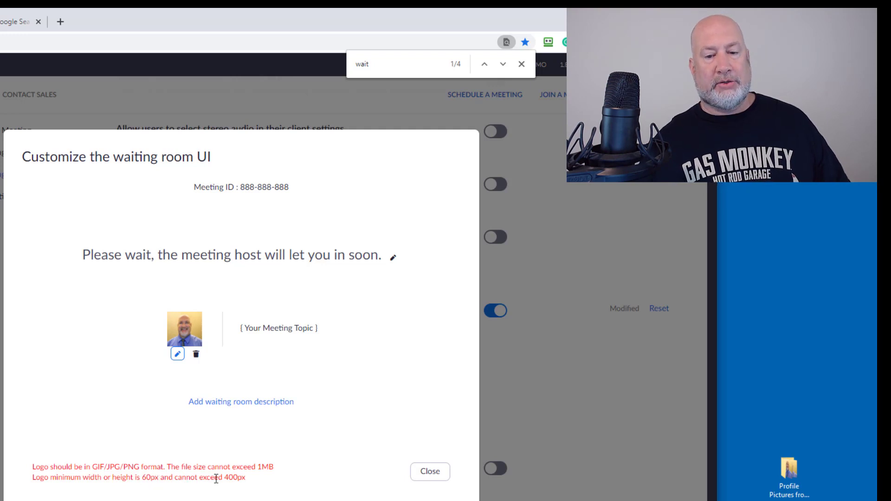
{"action": "mouse_move", "coordinate": [208, 380]}
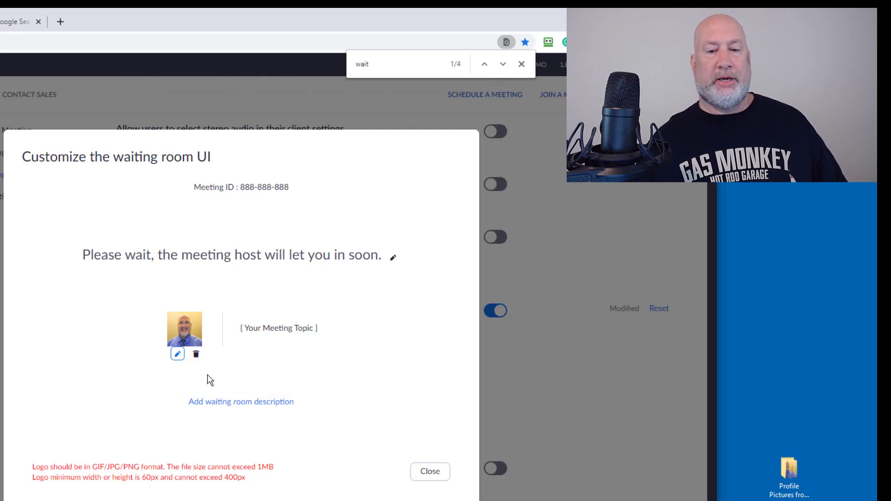
{"action": "left_click", "coordinate": [177, 354]}
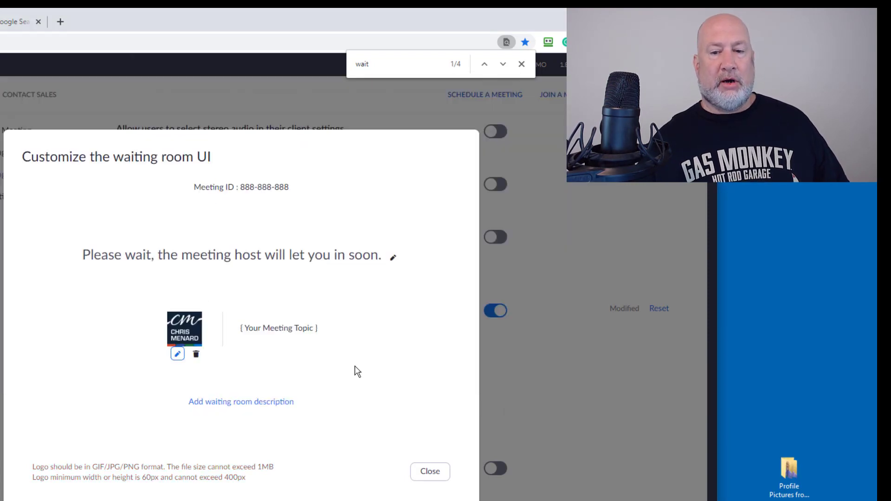
{"action": "left_click", "coordinate": [240, 401]}
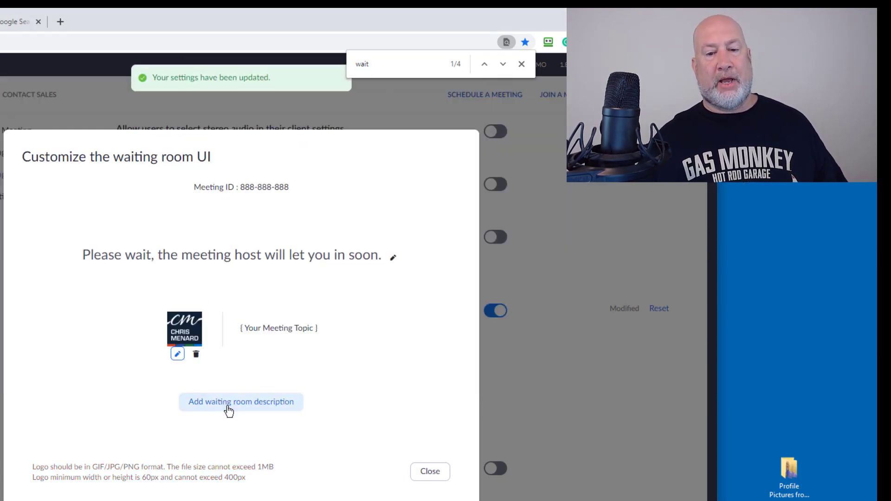
- Add the description 'We are open M-F from 9 am to 5 pm via VM' and save it
{"action": "left_click", "coordinate": [240, 402]}
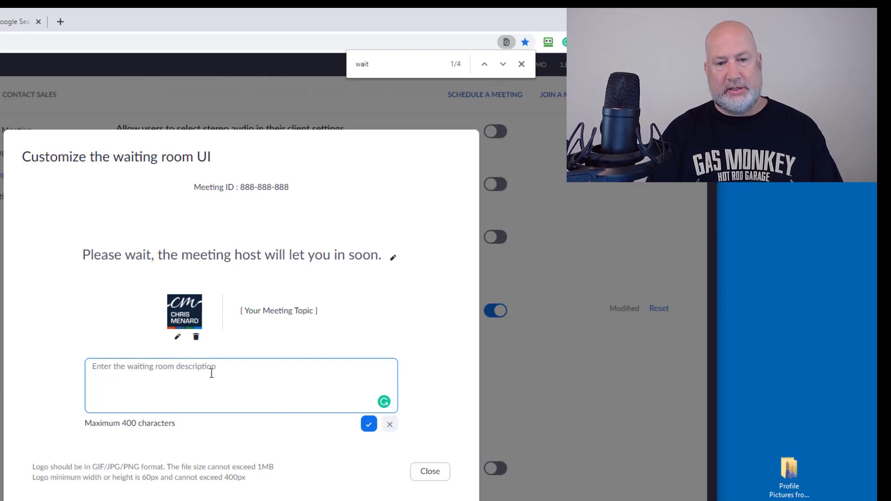
{"action": "type", "text": "We are open"}
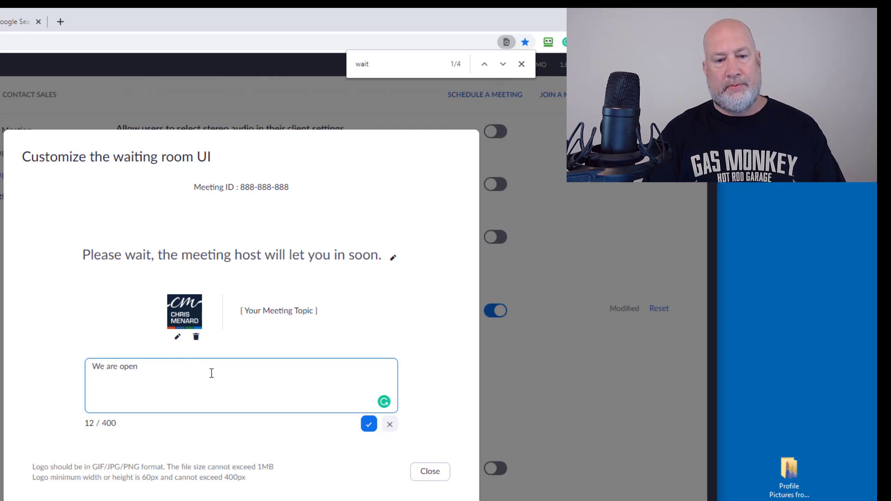
{"action": "type", "text": "M-F from 9 am to 5."}
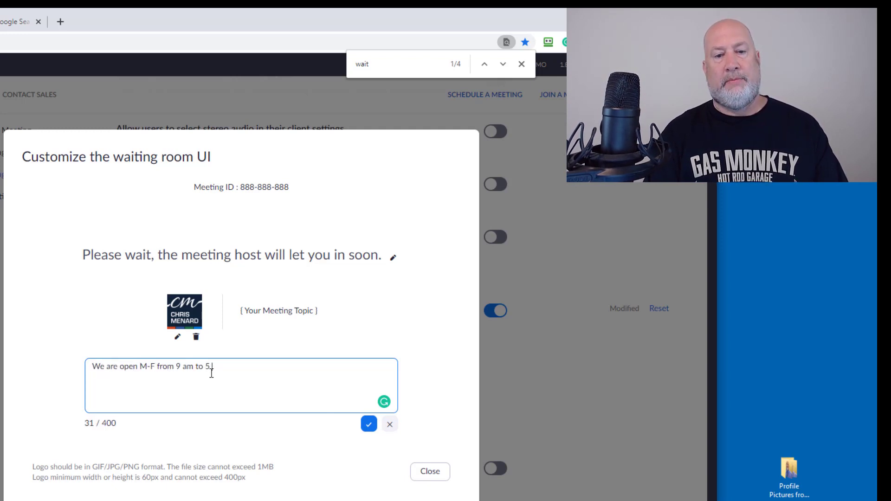
{"action": "type", "text": "pm via VM"}
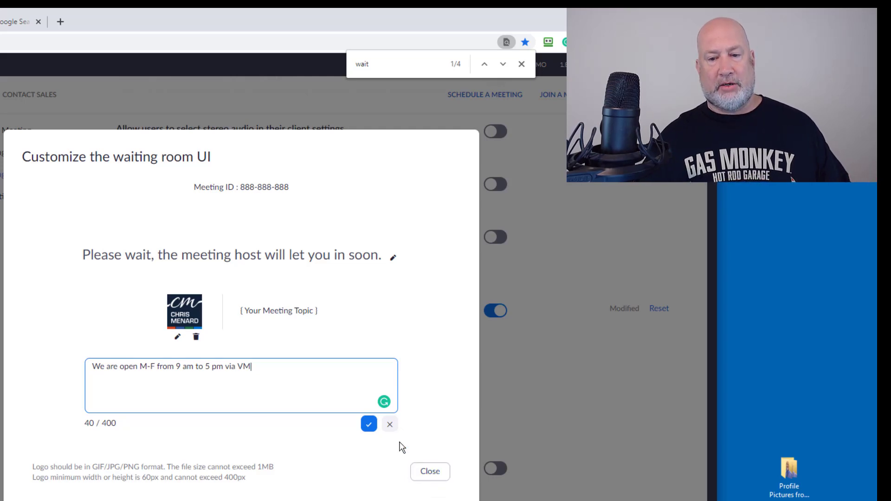
{"action": "left_click", "coordinate": [368, 424]}
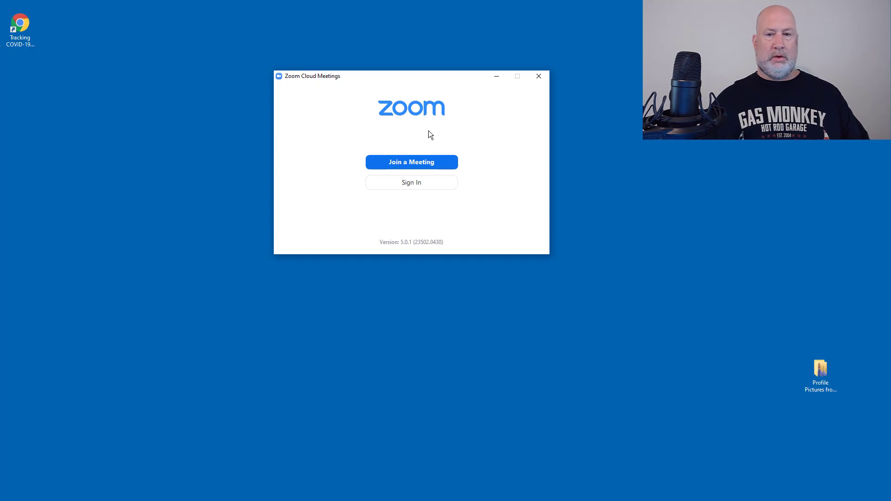
{"action": "mouse_move", "coordinate": [413, 165]}
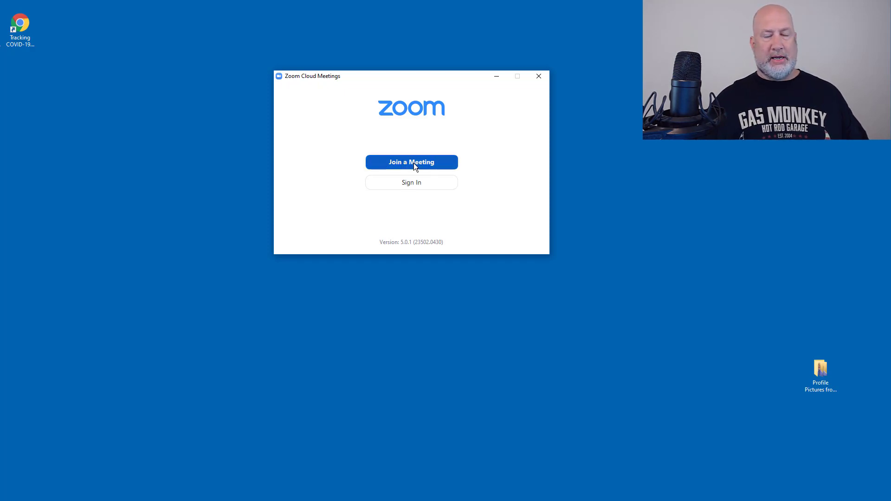
- Join a meeting as a participant using a previously used meeting ID from the history
{"action": "left_click", "coordinate": [411, 162]}
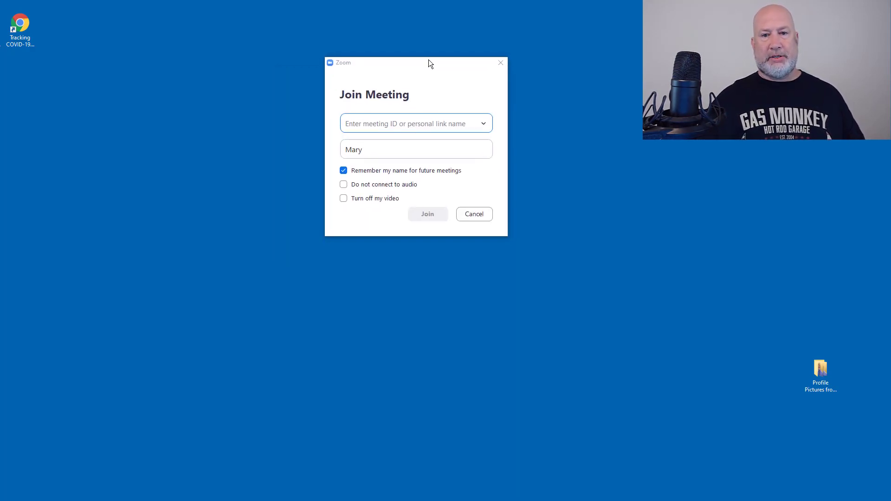
{"action": "left_click", "coordinate": [483, 124]}
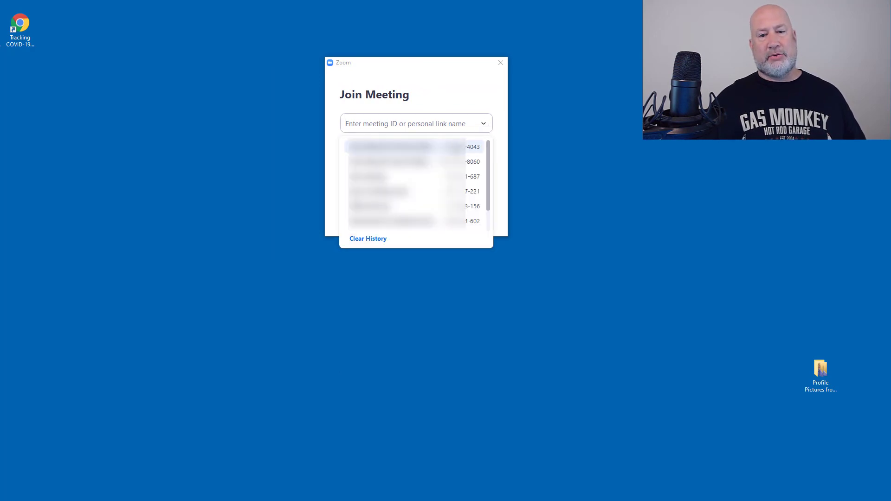
{"action": "left_click", "coordinate": [404, 147]}
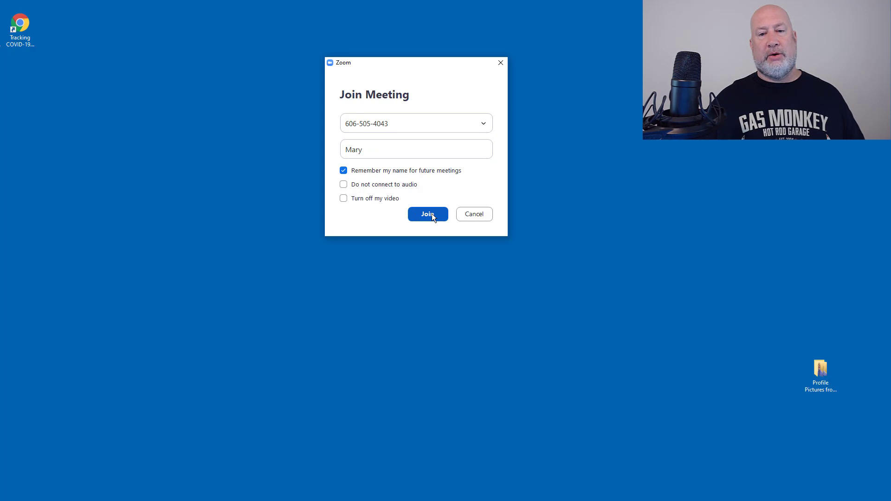
{"action": "left_click", "coordinate": [427, 214]}
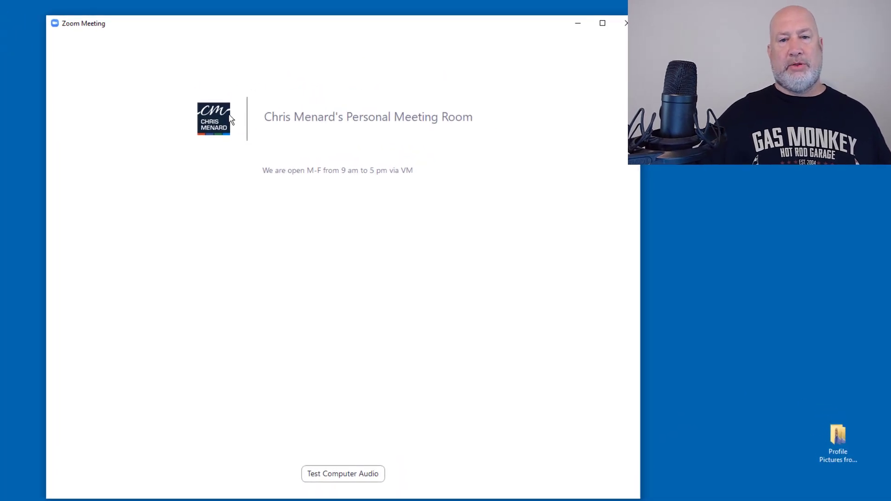
{"action": "mouse_move", "coordinate": [373, 134]}
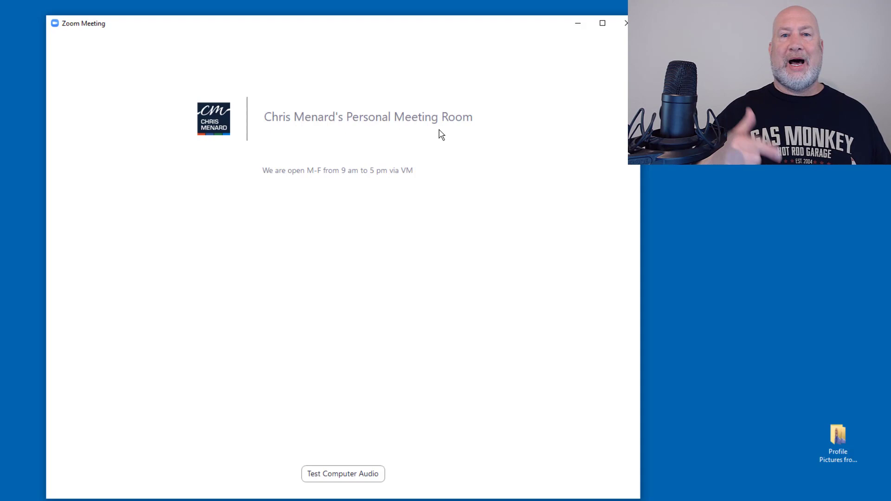
{"action": "mouse_move", "coordinate": [449, 149]}
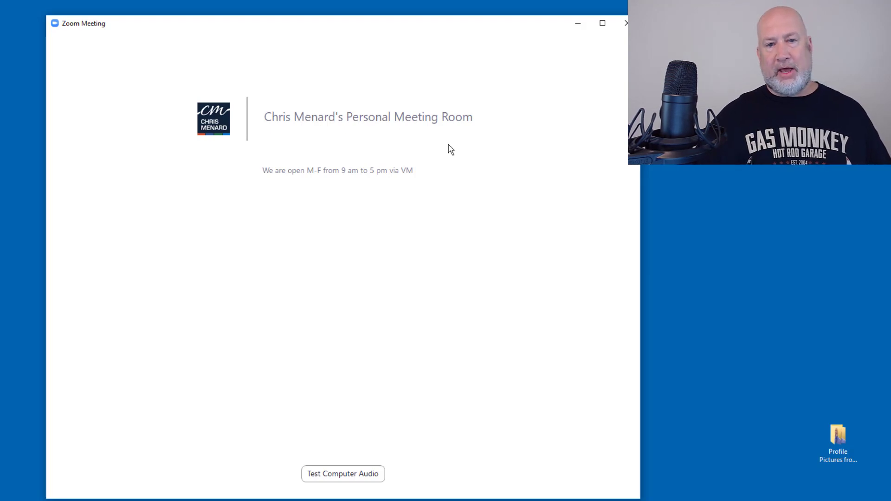
{"action": "mouse_move", "coordinate": [372, 181]}
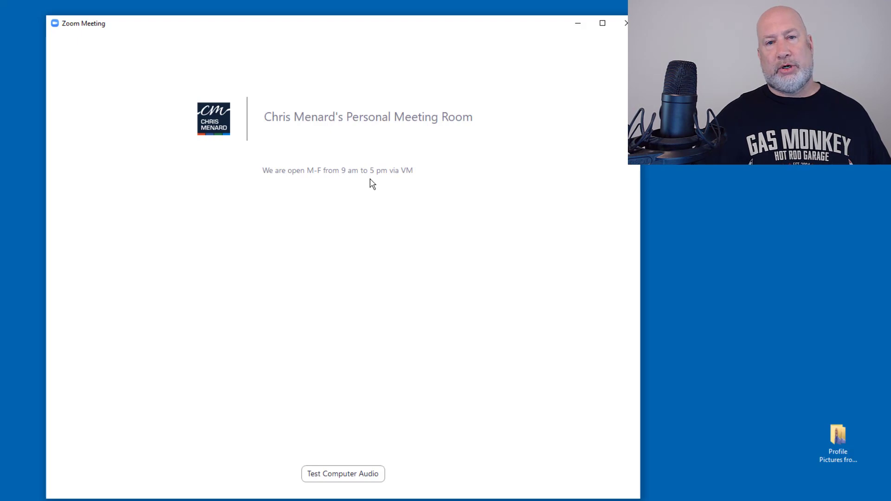
{"action": "mouse_move", "coordinate": [343, 186]}
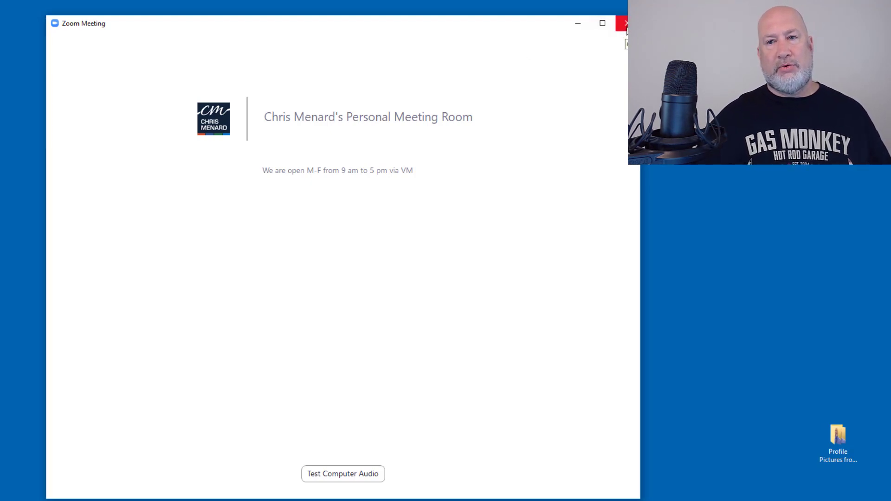
- Close the waiting room window and confirm Leave Meeting
{"action": "left_click", "coordinate": [625, 23]}
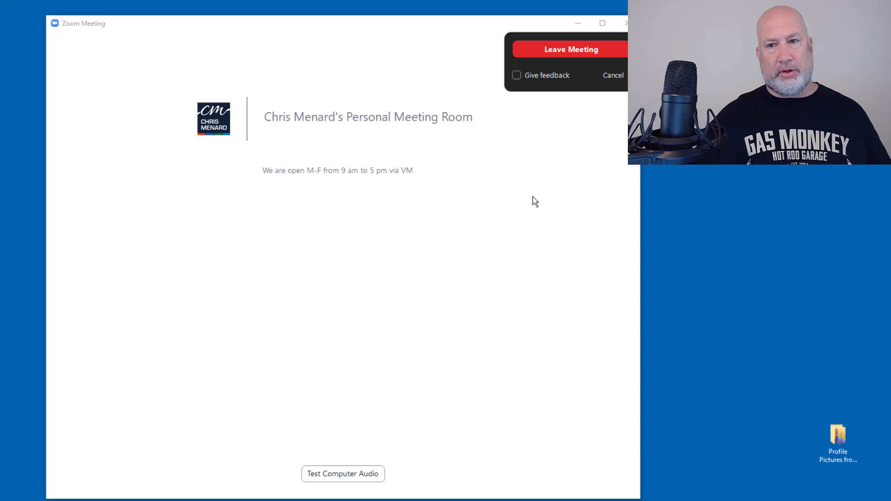
{"action": "left_click", "coordinate": [613, 75]}
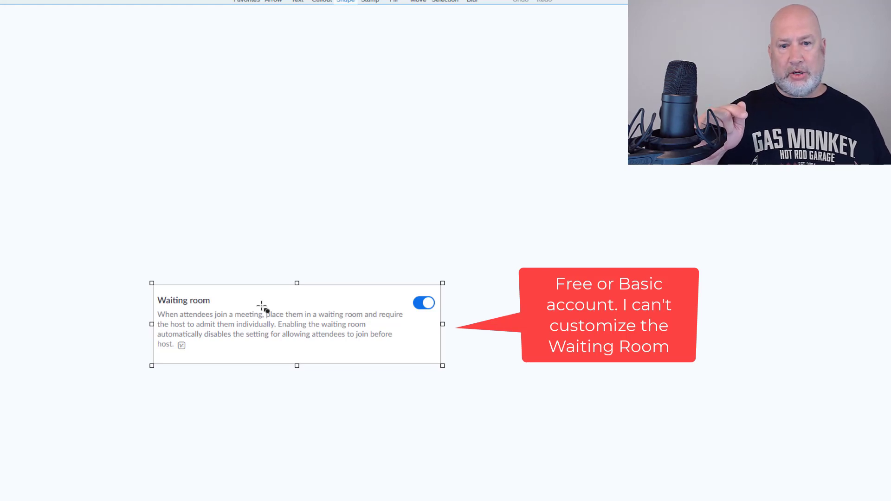
{"action": "mouse_move", "coordinate": [270, 349]}
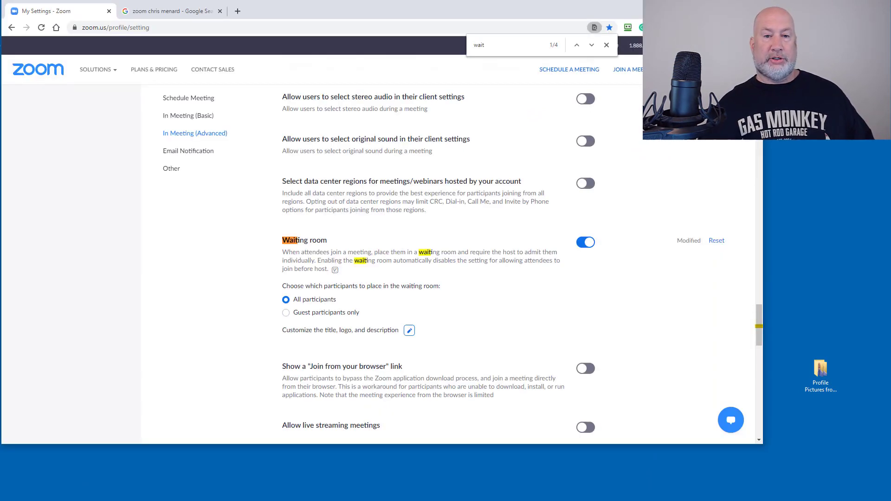
- Search Google for 'zoom chris menard waiting room' from the earlier results tab
{"action": "left_click", "coordinate": [169, 10]}
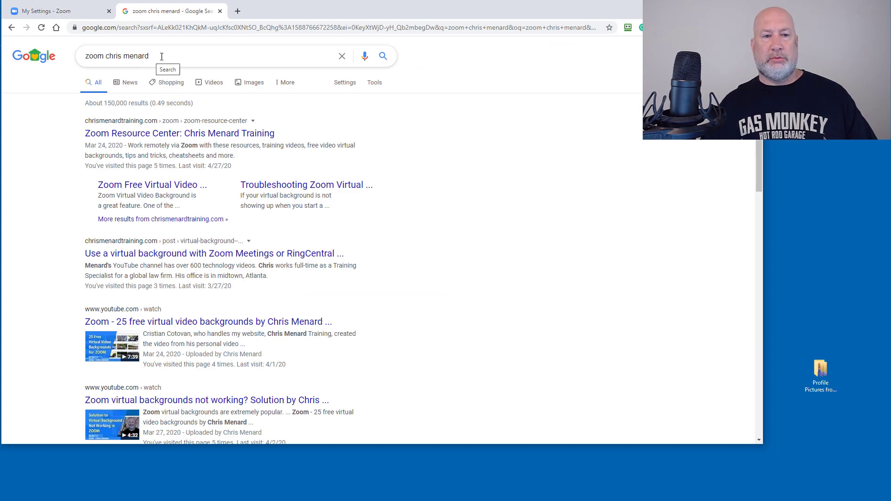
{"action": "scroll", "scroll_direction": "down", "scroll_amount": 3}
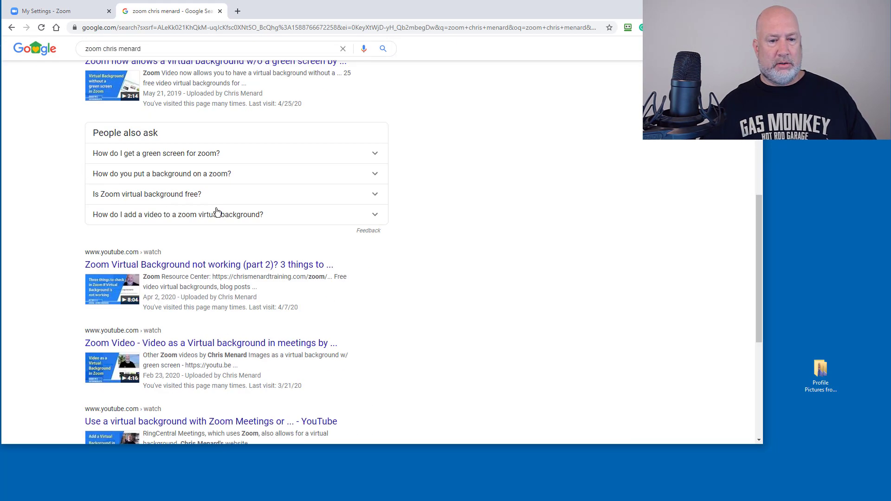
{"action": "scroll", "scroll_direction": "up", "scroll_amount": 3}
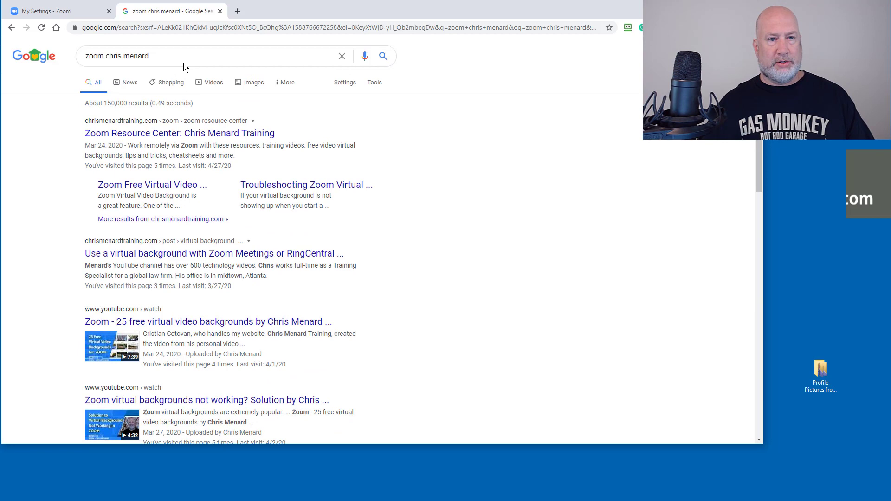
{"action": "type", "text": "waiting"}
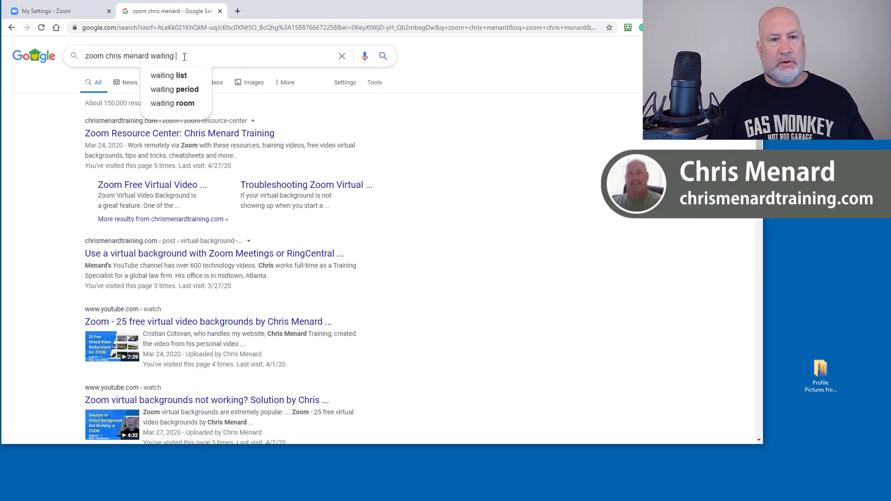
{"action": "left_click", "coordinate": [183, 103]}
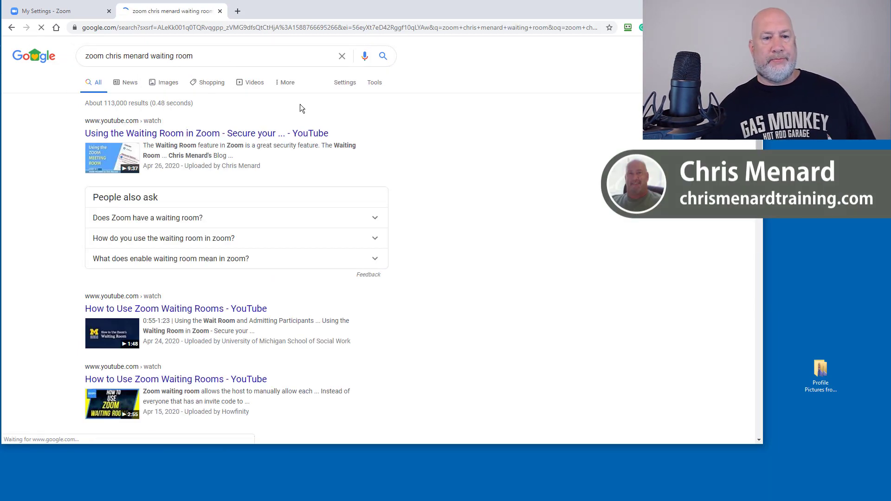